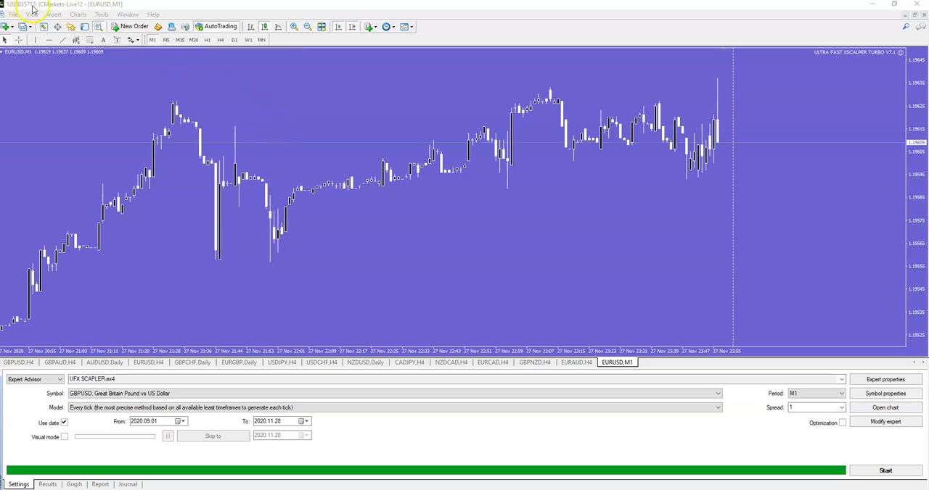
{"action": "mouse_move", "coordinate": [361, 309]}
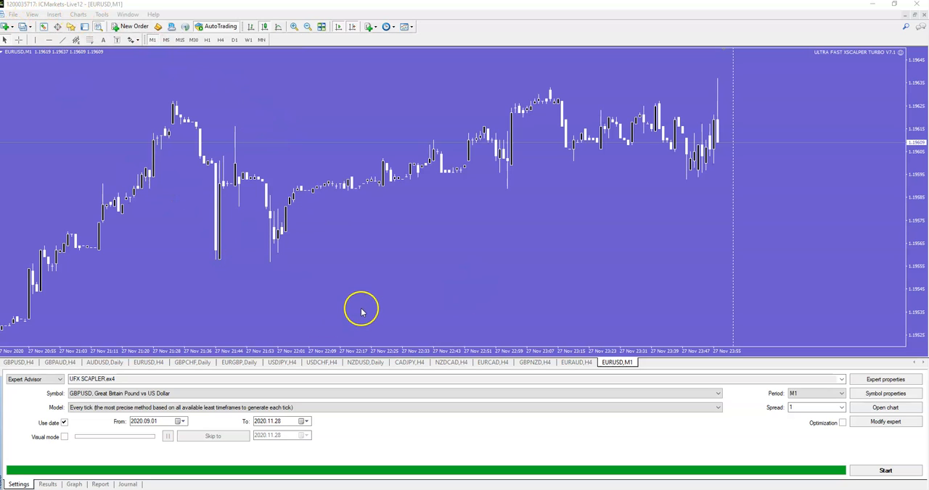
{"action": "mouse_move", "coordinate": [181, 125]}
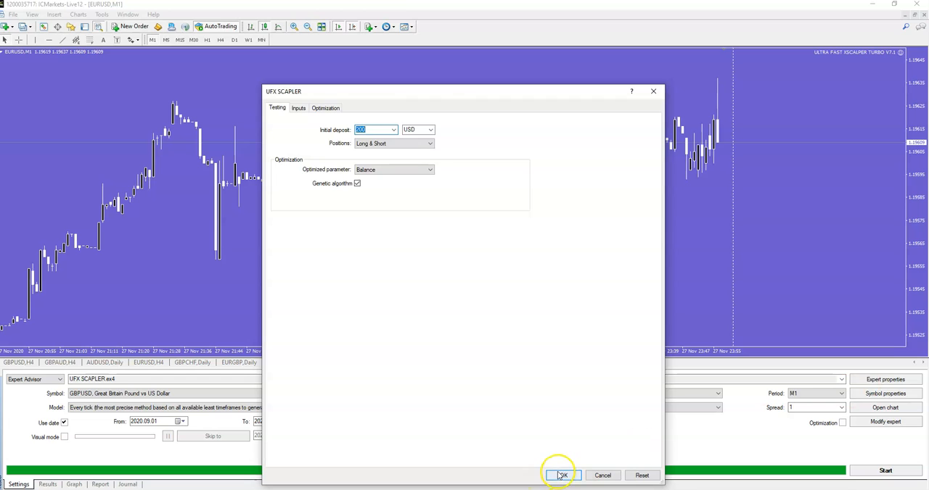
Review the UFX Scalper expert's properties and input settings from the chart, leaving them unchanged.
{"action": "left_click", "coordinate": [560, 476]}
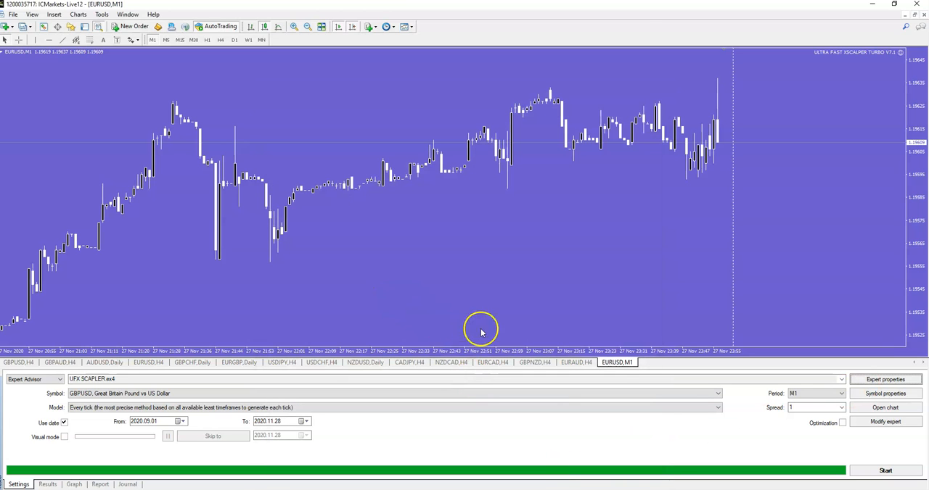
{"action": "mouse_move", "coordinate": [795, 418]}
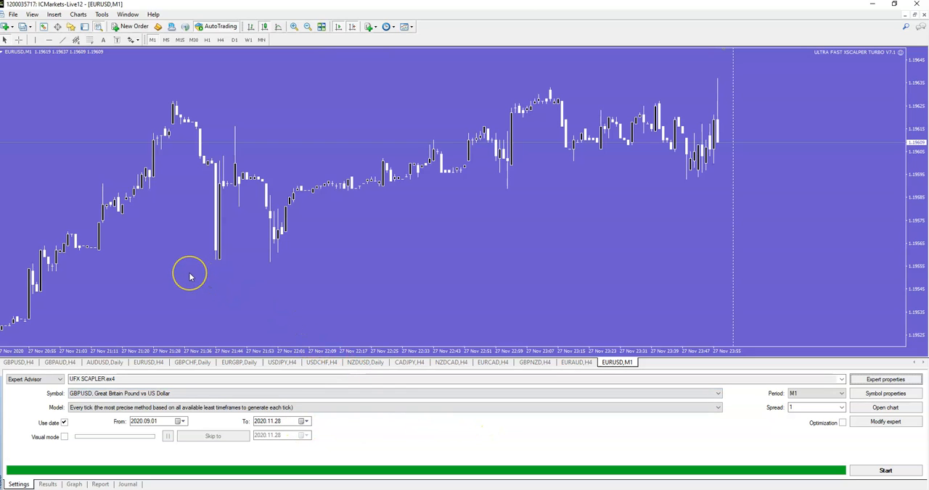
{"action": "mouse_move", "coordinate": [84, 117]}
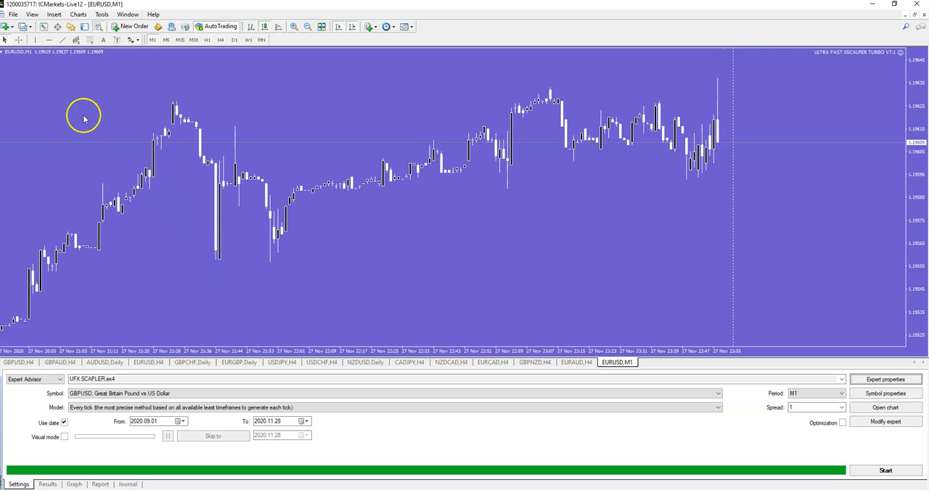
{"action": "right_click", "coordinate": [85, 118]}
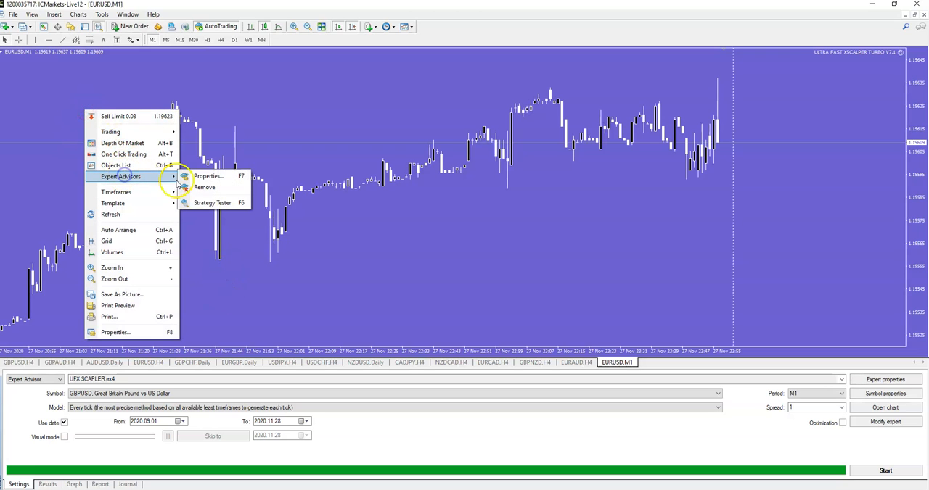
{"action": "left_click", "coordinate": [209, 177]}
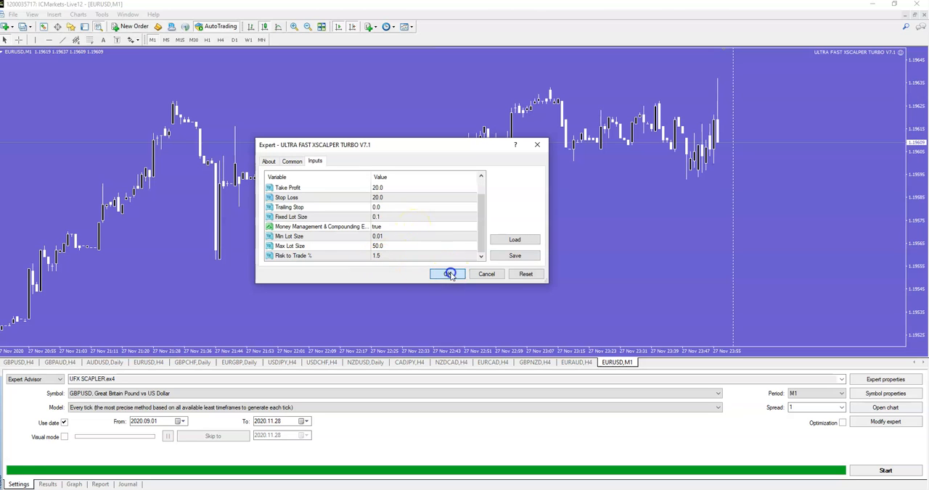
{"action": "left_click", "coordinate": [447, 273]}
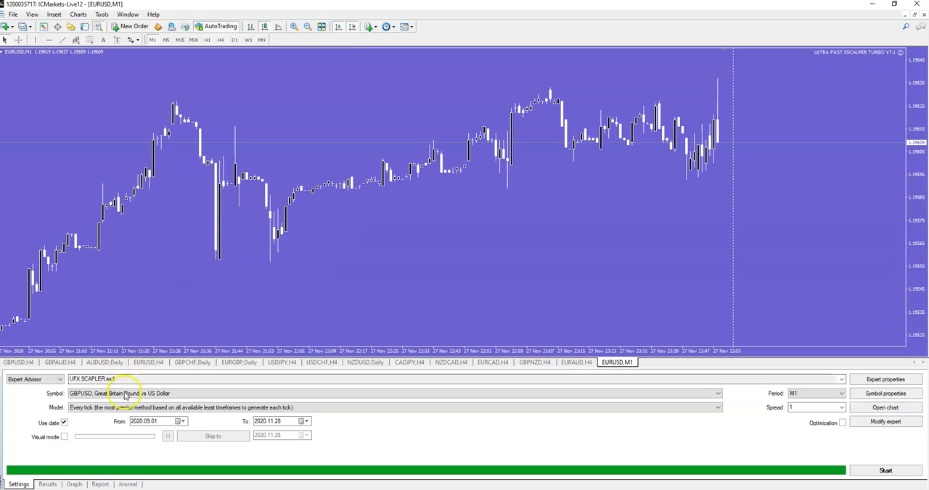
{"action": "mouse_move", "coordinate": [833, 447]}
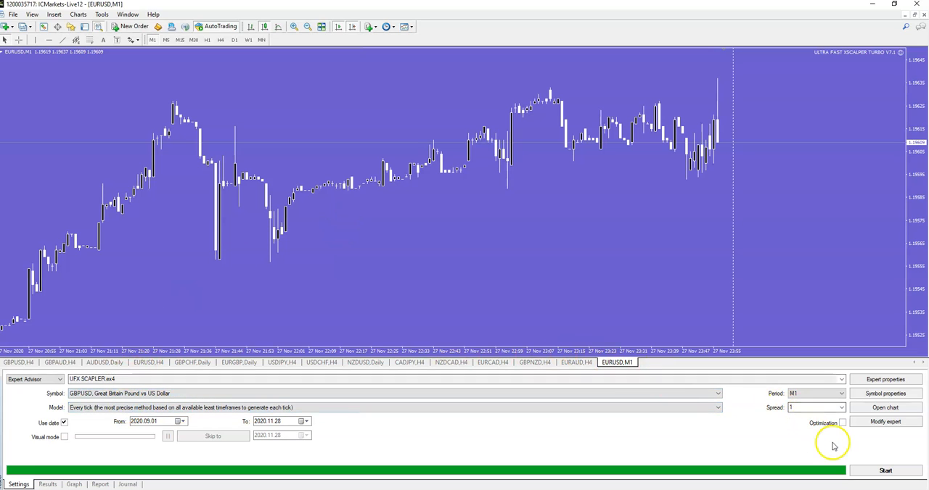
Start the UFX Scalper backtest on EURUSD M1 and watch its rising balance graph.
{"action": "left_click", "coordinate": [885, 470]}
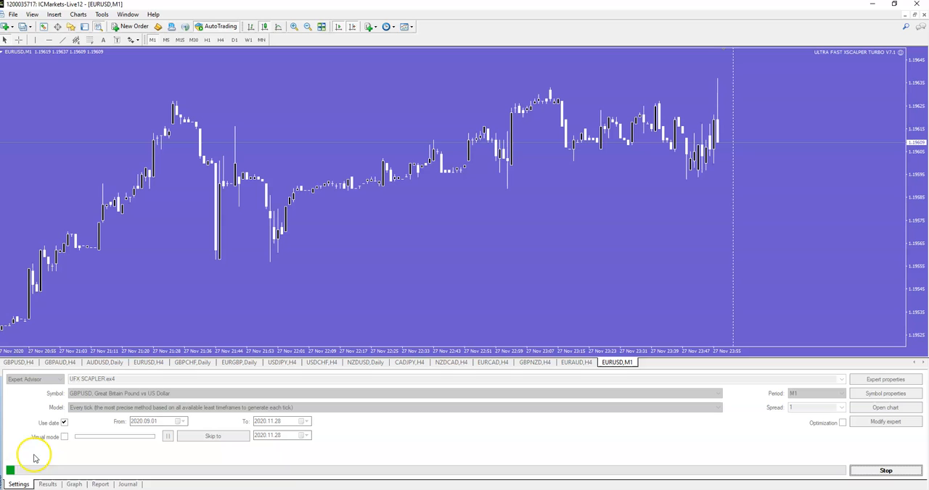
{"action": "left_click", "coordinate": [72, 484]}
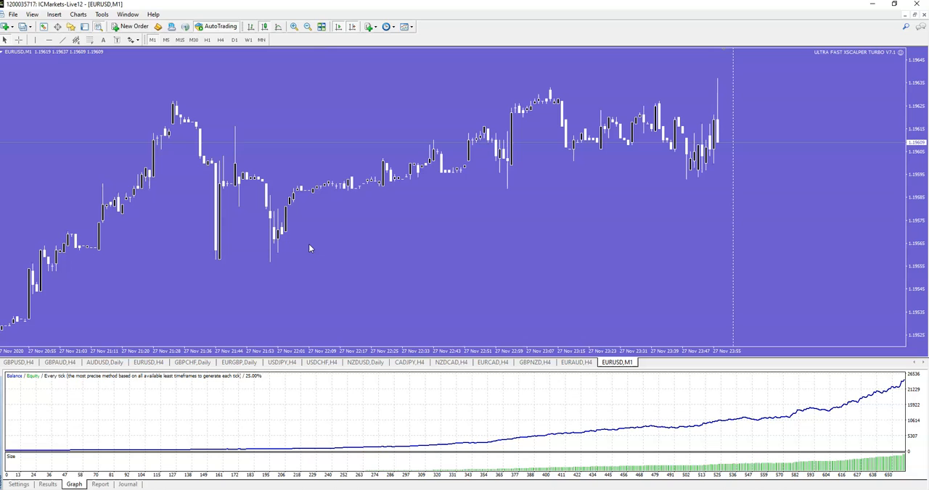
{"action": "mouse_move", "coordinate": [333, 200]}
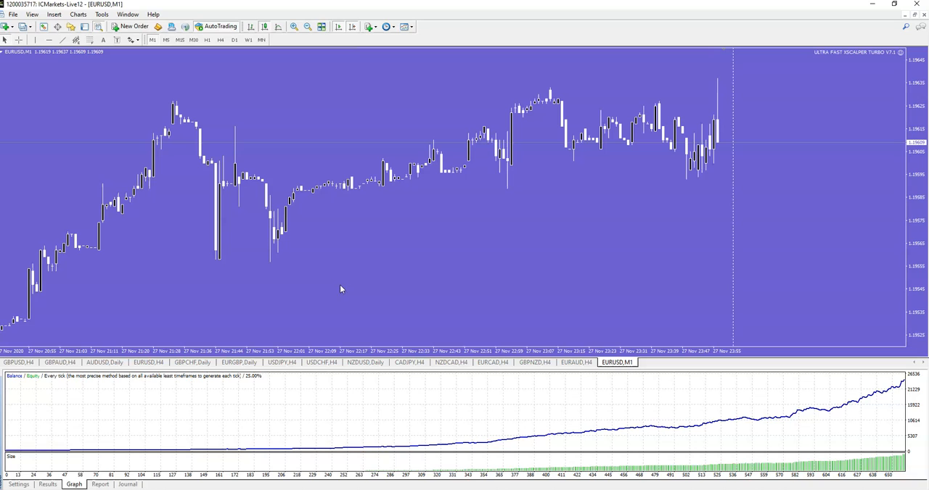
{"action": "mouse_move", "coordinate": [423, 249]}
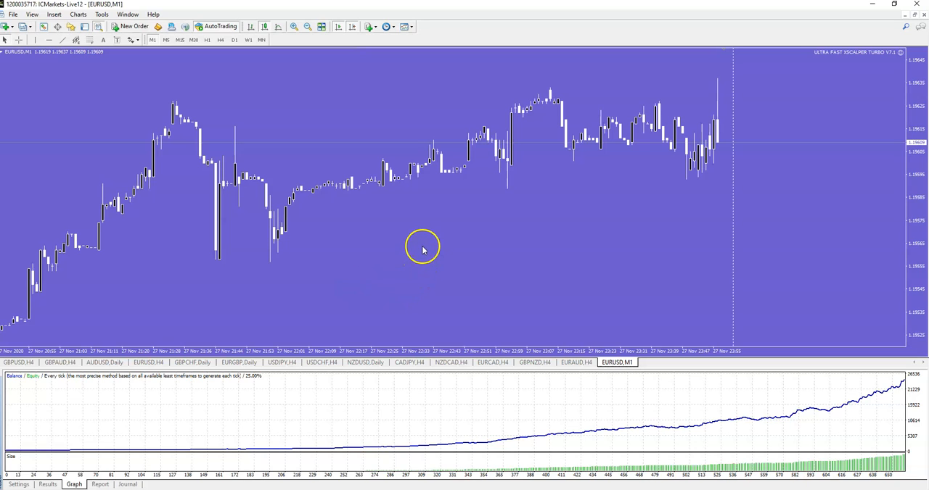
{"action": "mouse_move", "coordinate": [908, 380]}
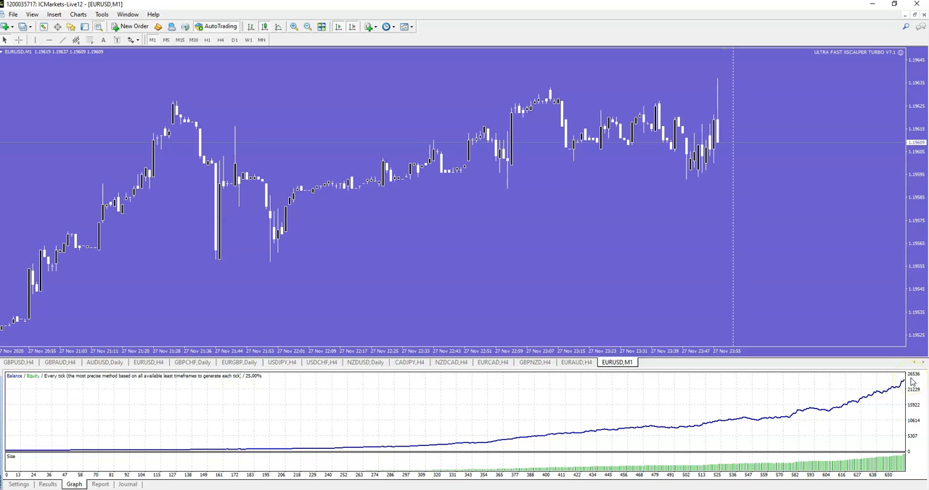
{"action": "mouse_move", "coordinate": [94, 463]}
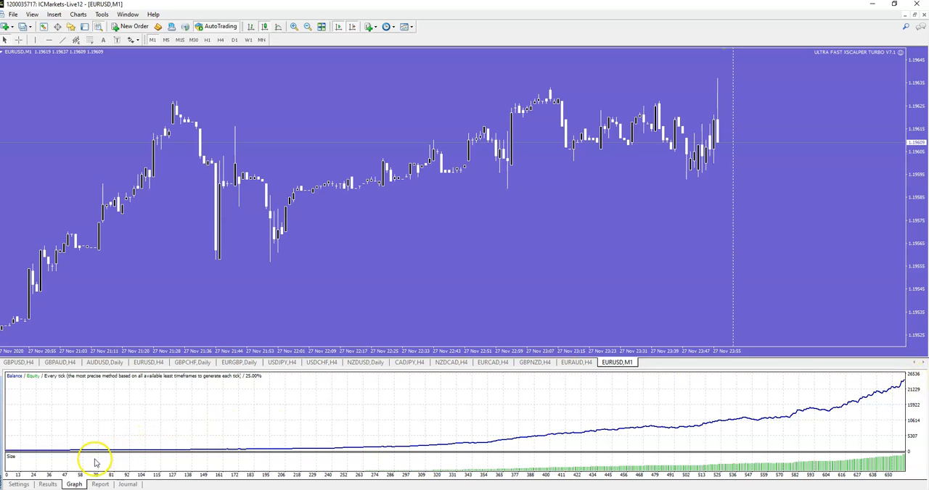
Show the backtest report with net profit 24243.18, profit factor 2.23 and 458 trades.
{"action": "left_click", "coordinate": [100, 485]}
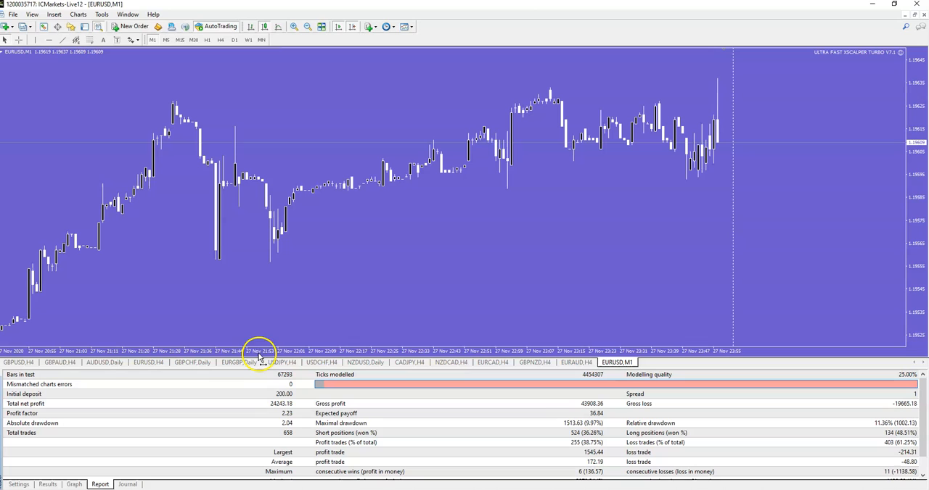
{"action": "mouse_move", "coordinate": [275, 428]}
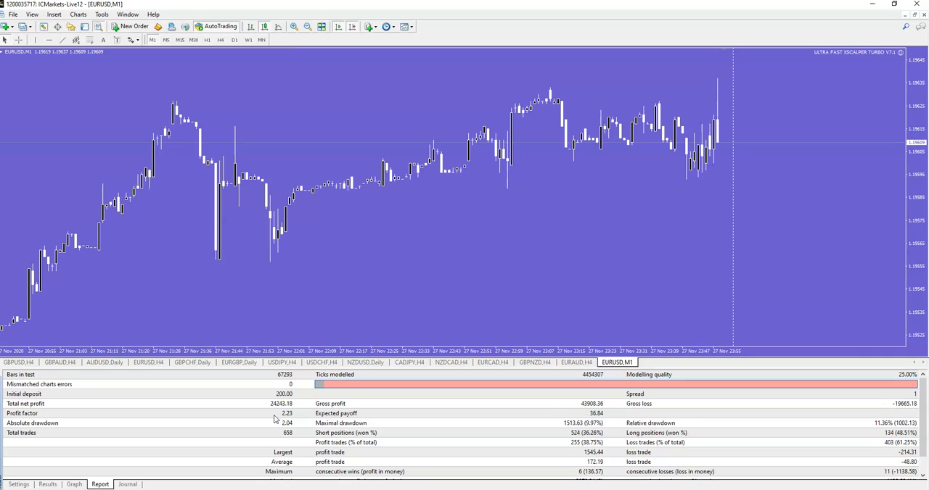
{"action": "mouse_move", "coordinate": [267, 418]}
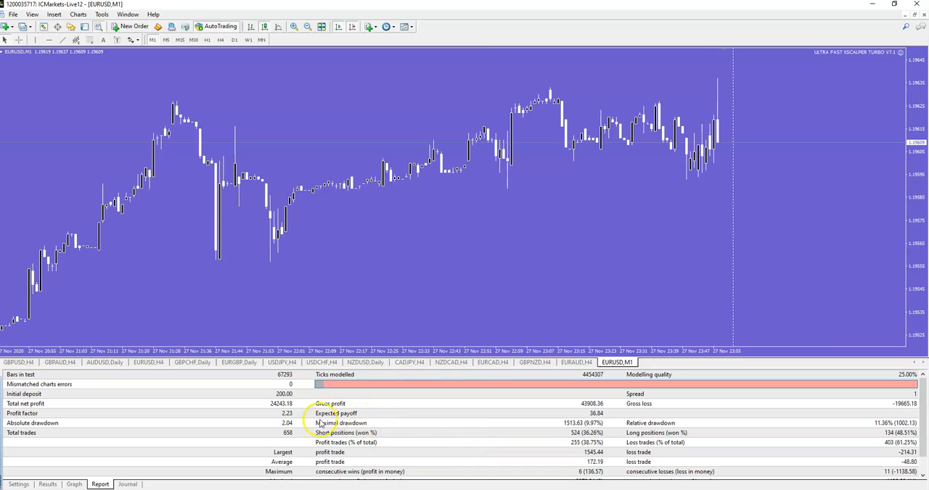
{"action": "mouse_move", "coordinate": [296, 437]}
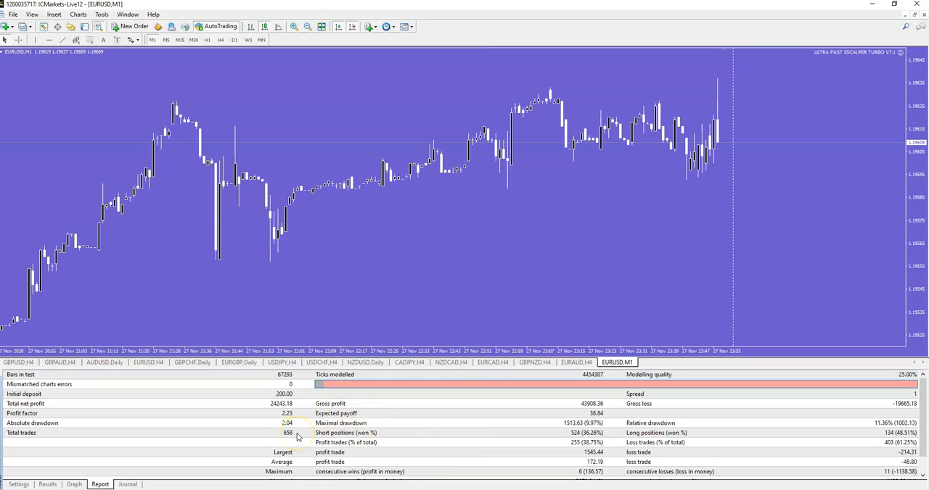
{"action": "mouse_move", "coordinate": [328, 424]}
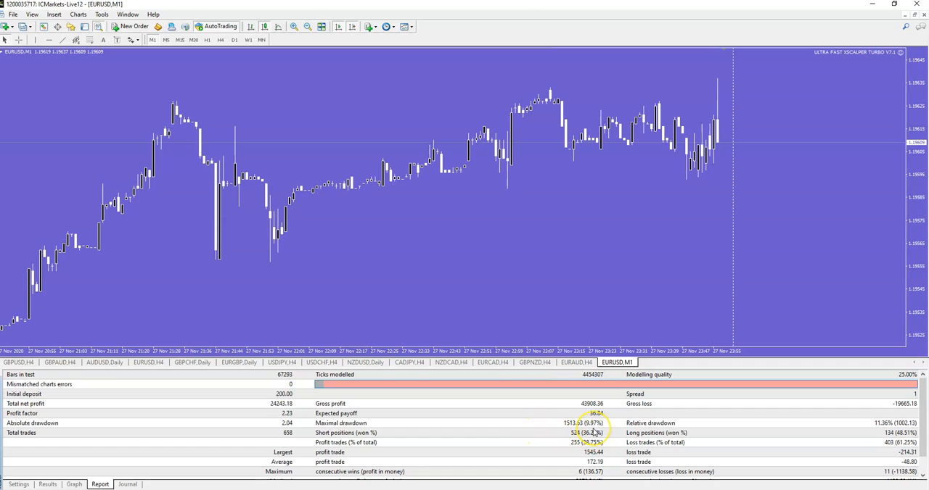
{"action": "mouse_move", "coordinate": [507, 434]}
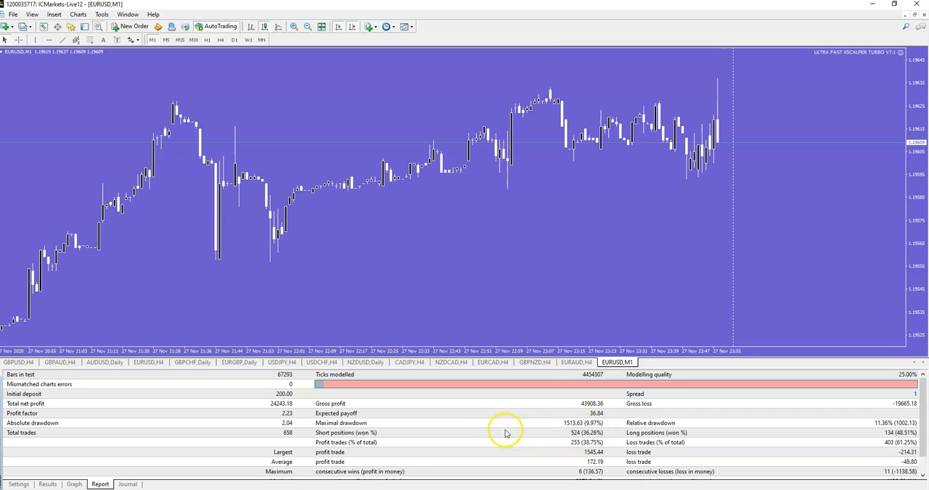
{"action": "mouse_move", "coordinate": [212, 425]}
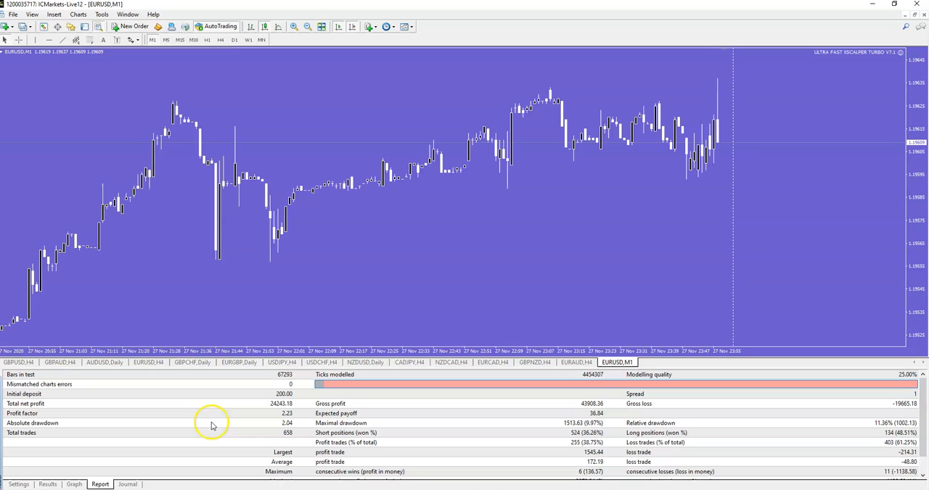
{"action": "mouse_move", "coordinate": [593, 432]}
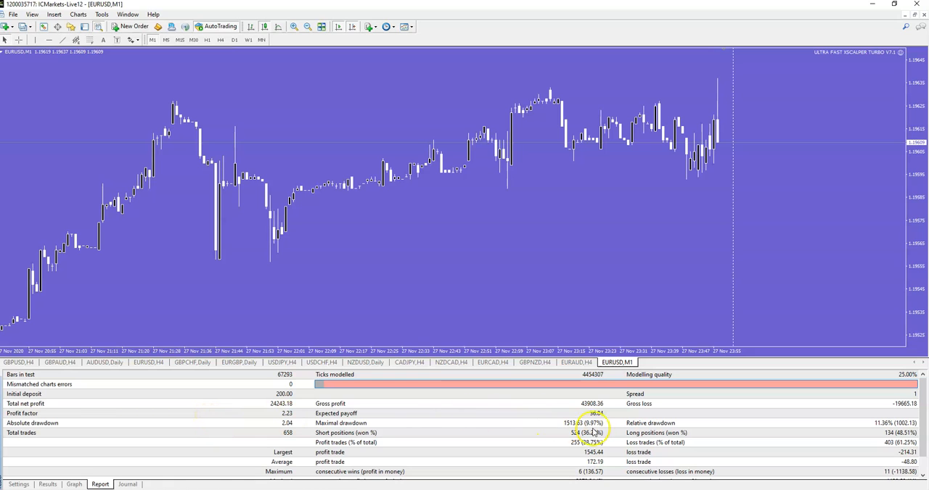
{"action": "mouse_move", "coordinate": [539, 450]}
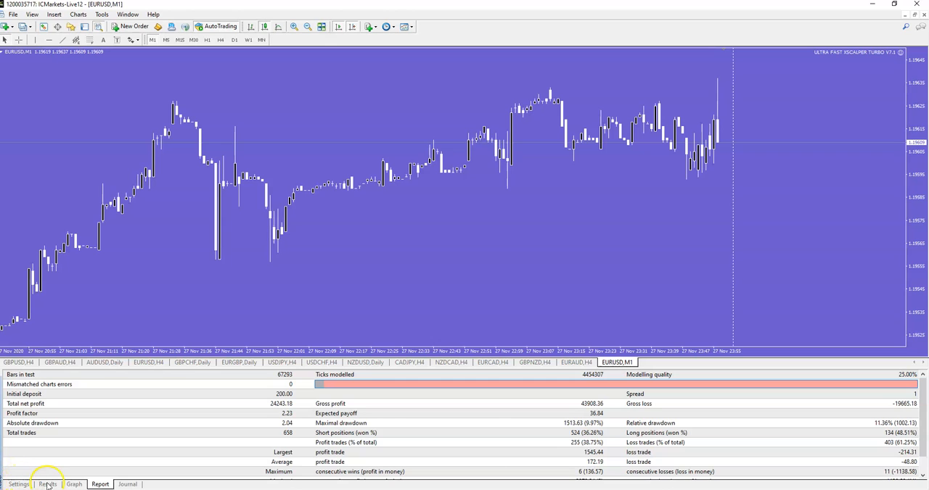
Show the Results list of individual trades ending near a 24443 balance.
{"action": "left_click", "coordinate": [46, 484]}
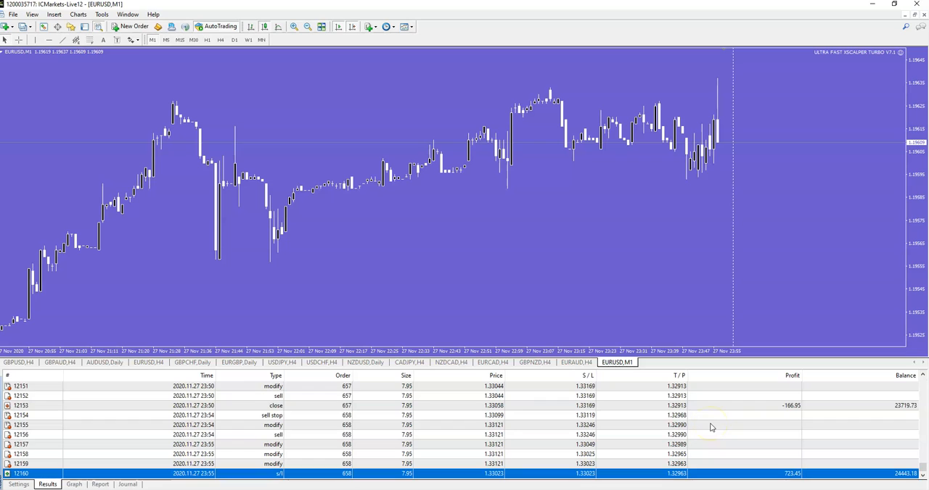
{"action": "mouse_move", "coordinate": [740, 453]}
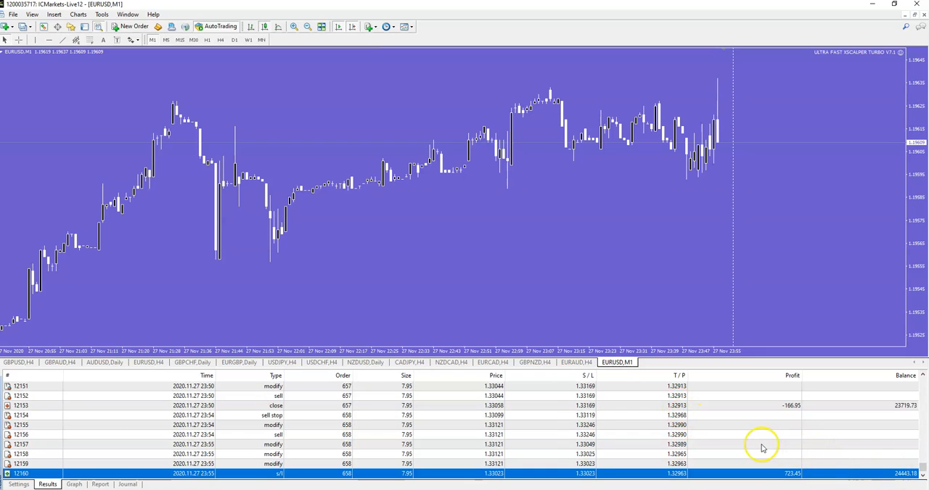
{"action": "mouse_move", "coordinate": [414, 389]}
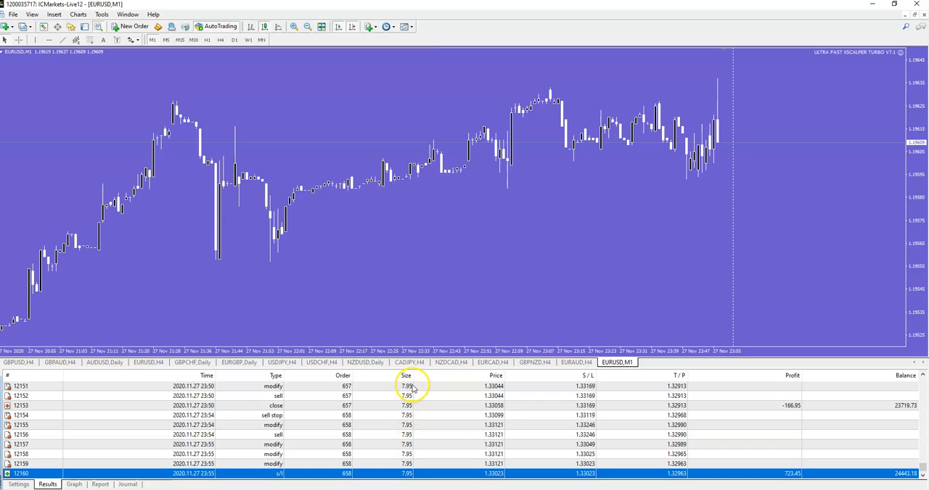
{"action": "mouse_move", "coordinate": [429, 414]}
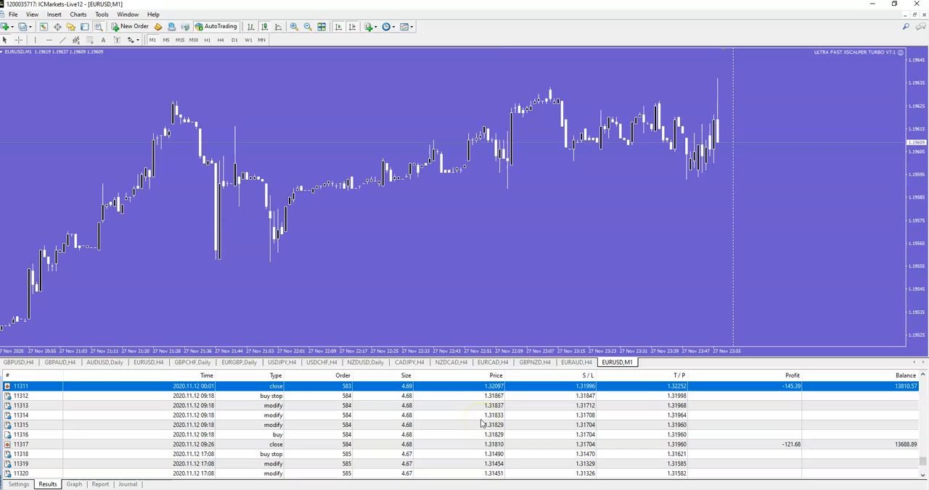
{"action": "mouse_move", "coordinate": [438, 435]}
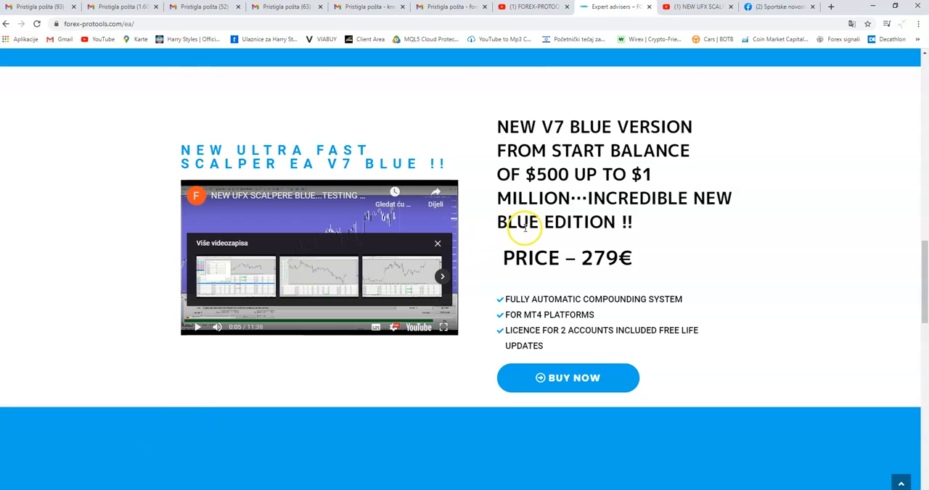
{"action": "mouse_move", "coordinate": [658, 255]}
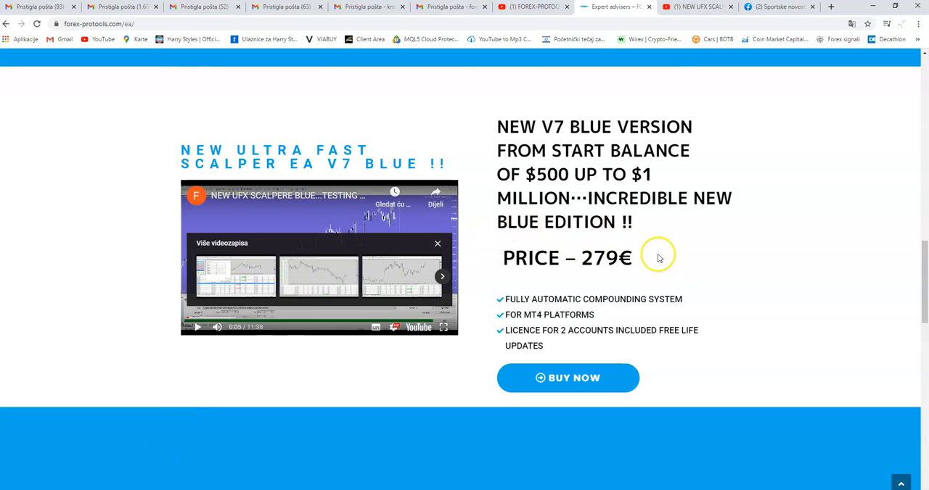
Highlight the 279€ price of the New Ultra Fast Scalper EA V7 Blue listing.
{"action": "double_click", "coordinate": [602, 259]}
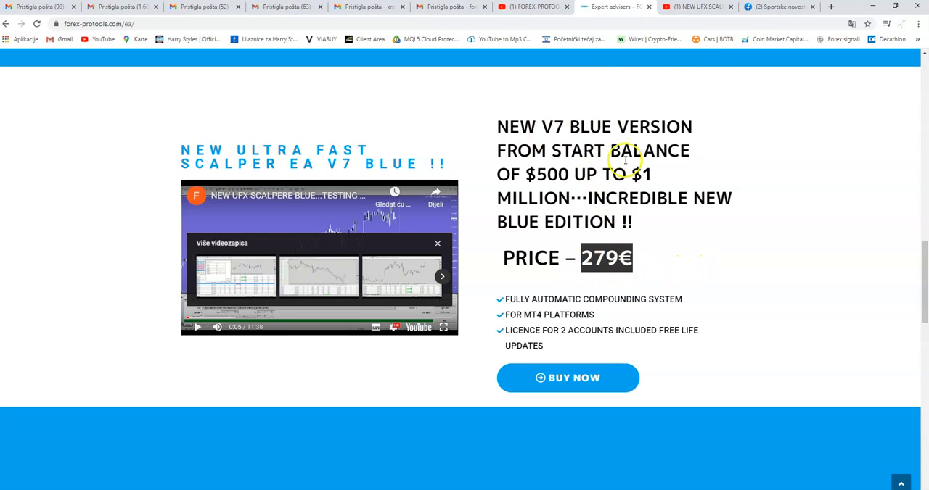
{"action": "mouse_move", "coordinate": [563, 131]}
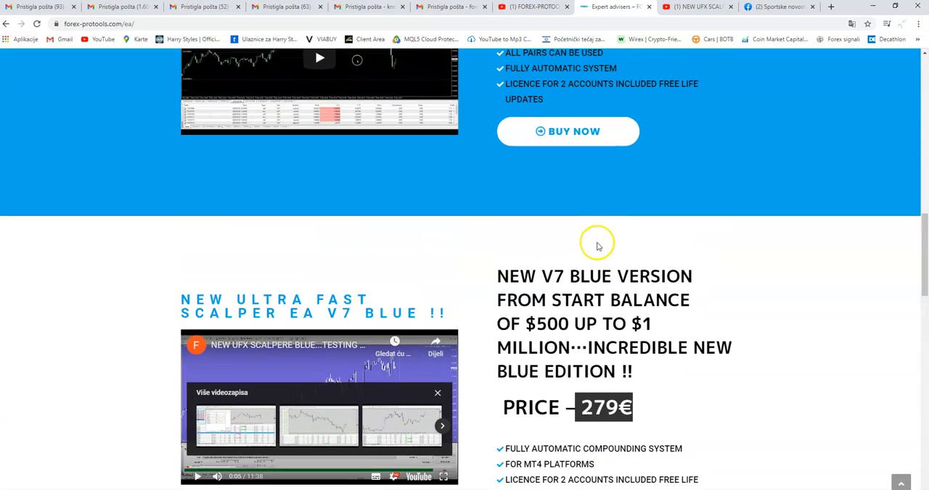
Scroll the Expert Advisers page toward the Breakout Plus EA V1 listing at 229€.
{"action": "scroll", "scroll_direction": "down", "scroll_amount": 3}
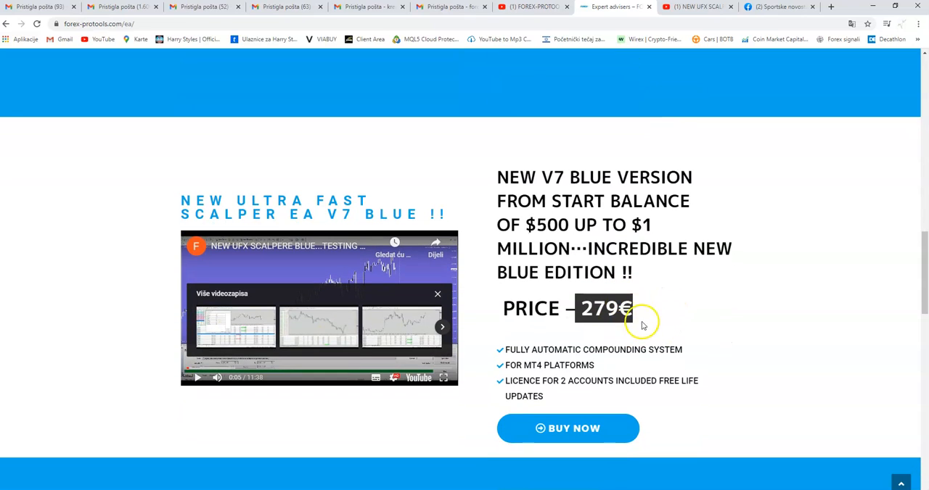
{"action": "mouse_move", "coordinate": [702, 293]}
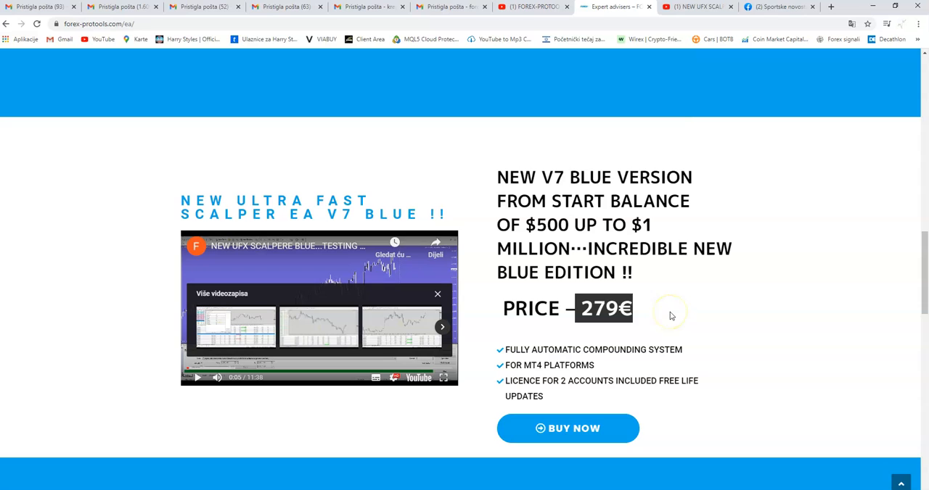
{"action": "mouse_move", "coordinate": [650, 325]}
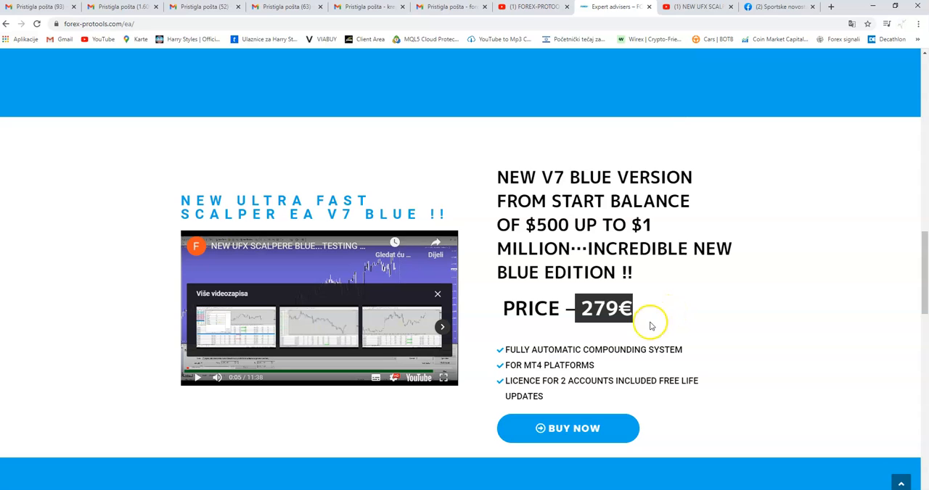
{"action": "mouse_move", "coordinate": [656, 312]}
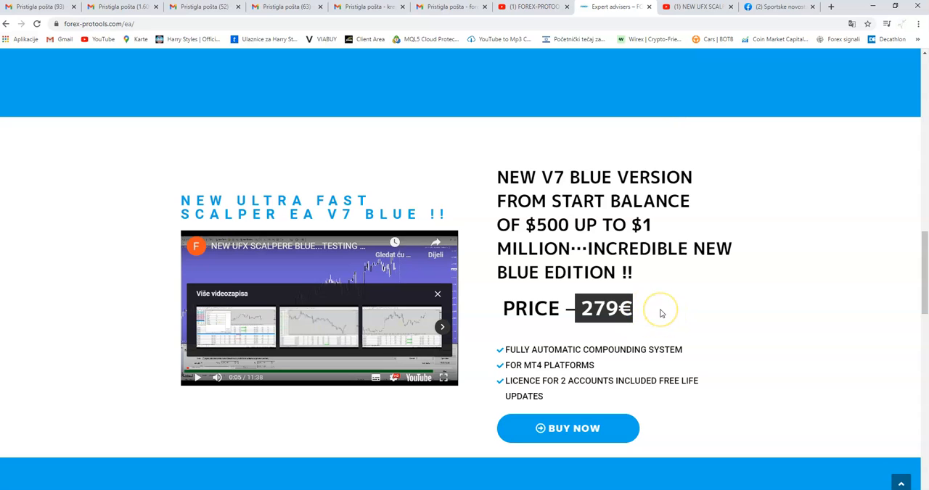
{"action": "mouse_move", "coordinate": [650, 312]}
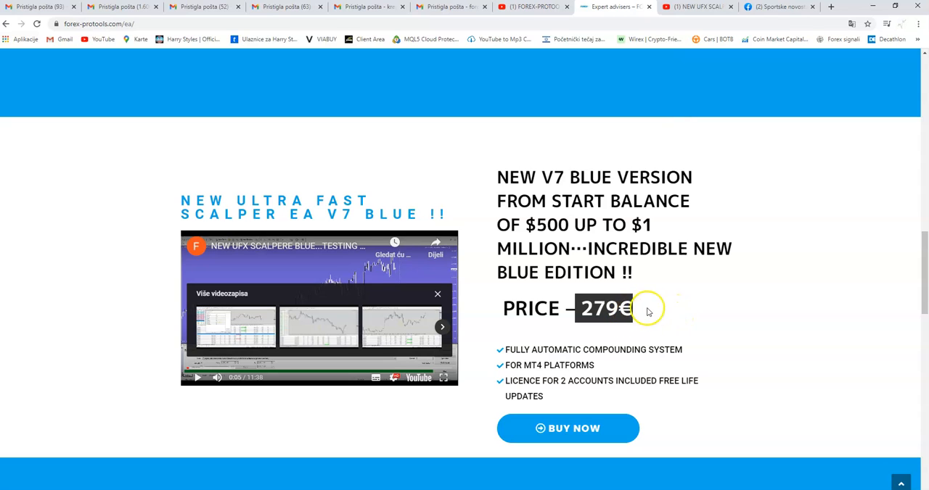
{"action": "mouse_move", "coordinate": [651, 322]}
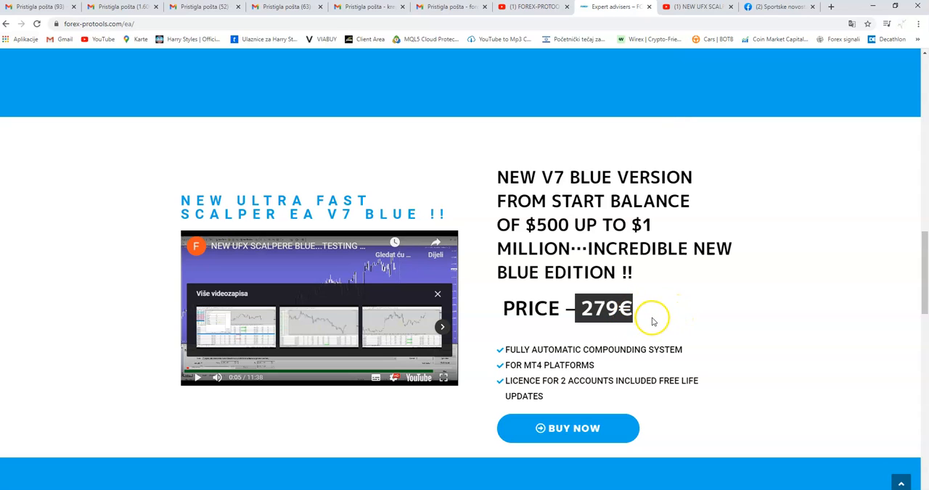
{"action": "mouse_move", "coordinate": [682, 322]}
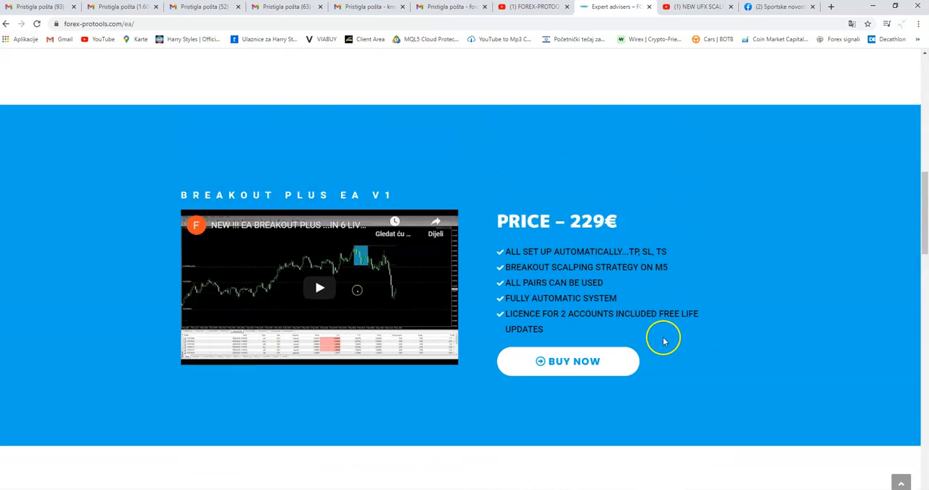
Scroll back up toward the Expert Advisers page heading and subscribe banner.
{"action": "scroll", "scroll_direction": "up", "scroll_amount": 3}
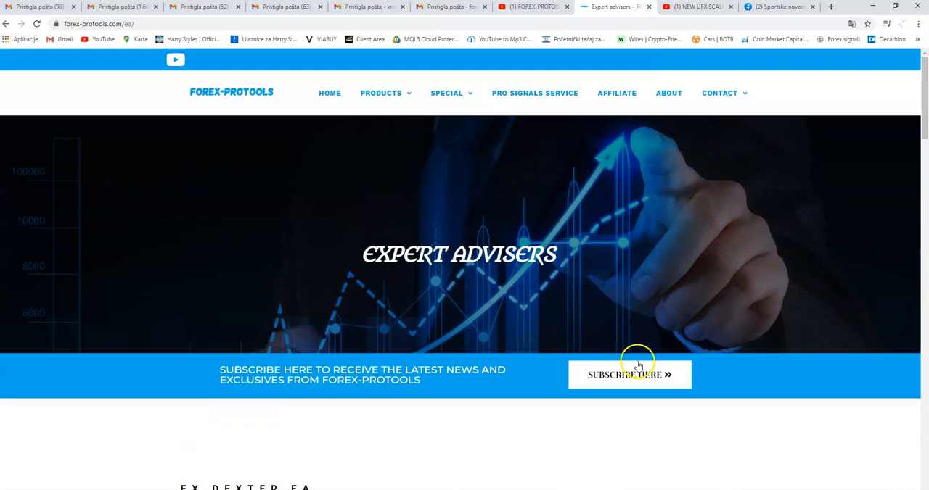
{"action": "mouse_move", "coordinate": [659, 380]}
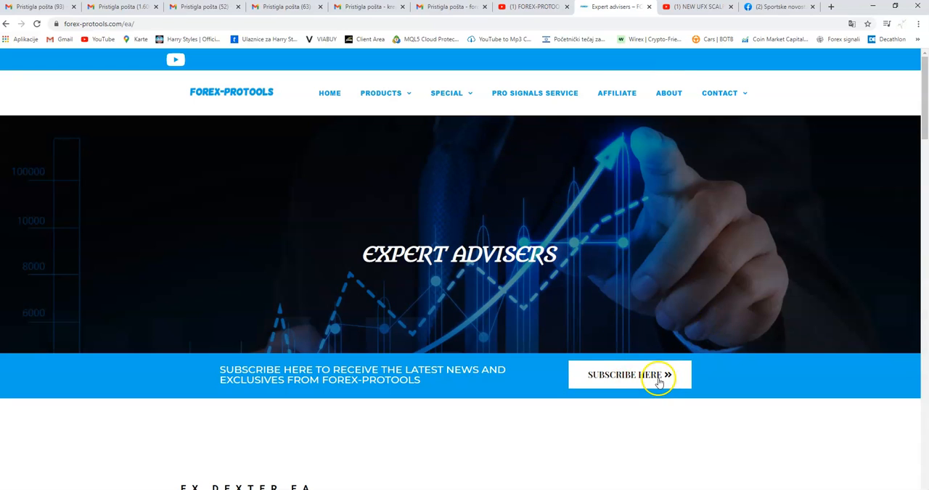
{"action": "mouse_move", "coordinate": [624, 264]}
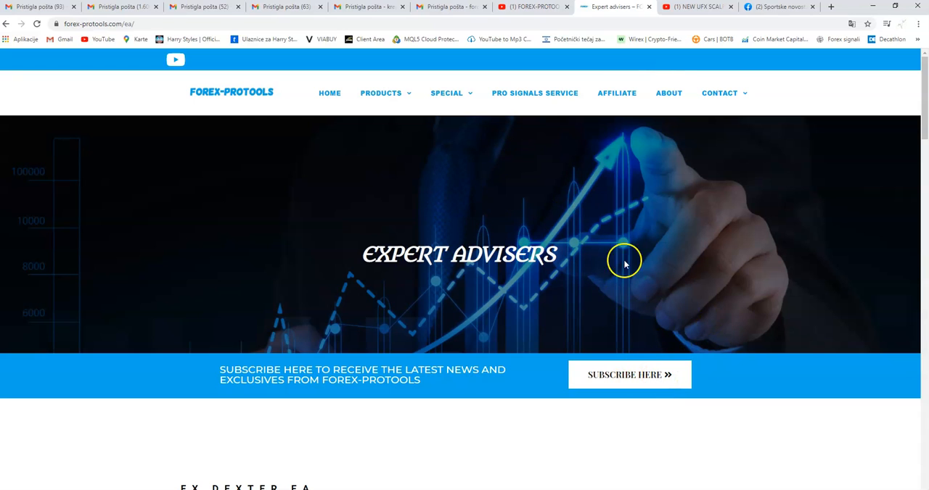
{"action": "mouse_move", "coordinate": [669, 383]}
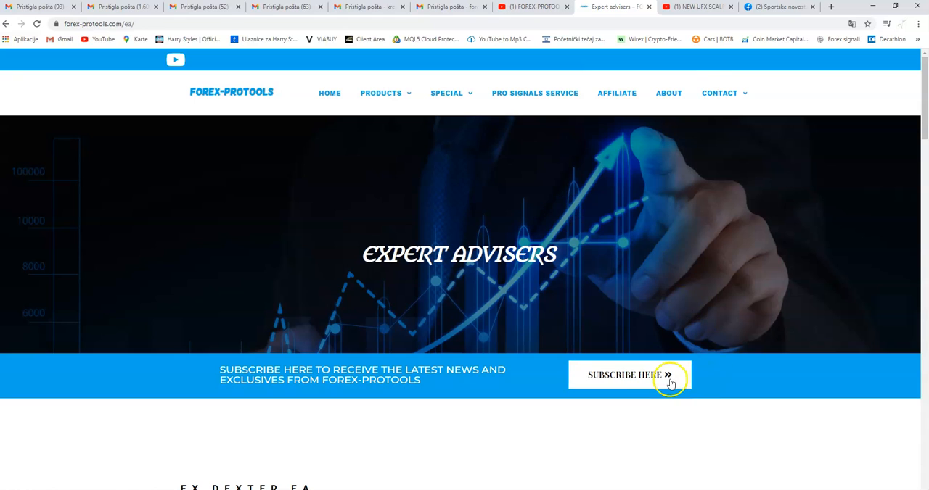
{"action": "mouse_move", "coordinate": [575, 322]}
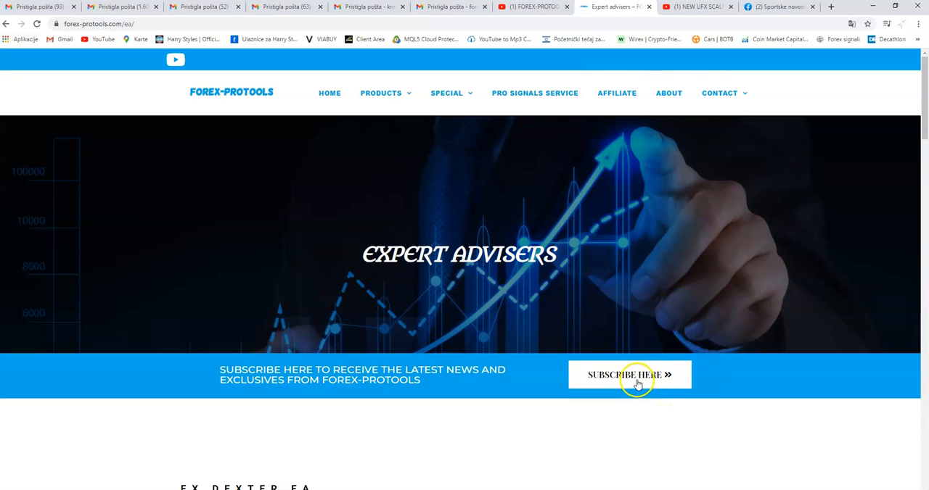
{"action": "mouse_move", "coordinate": [660, 297]}
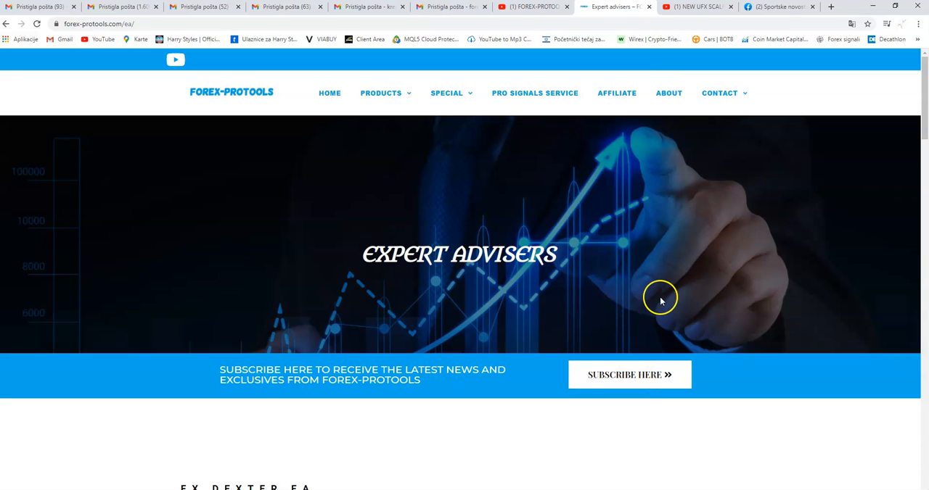
{"action": "mouse_move", "coordinate": [660, 301]}
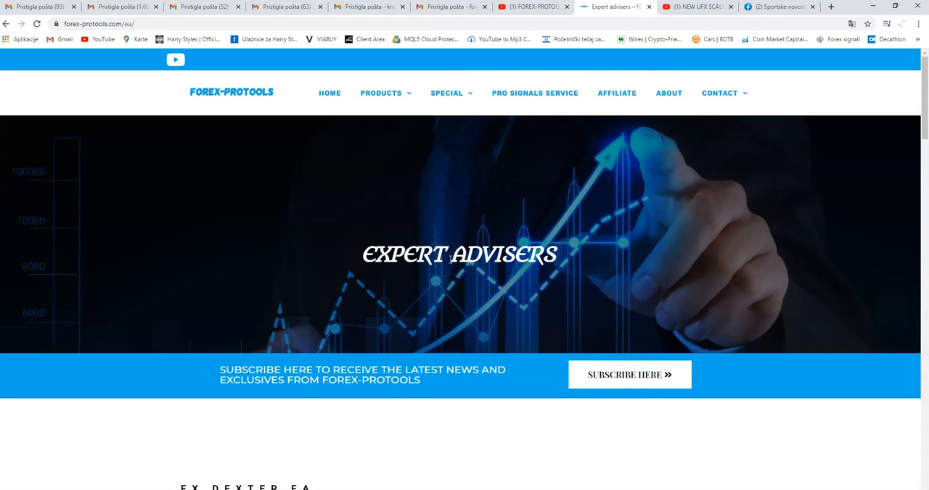
Scroll down past FX Dexter and Breakout Plus to the V7 Blue listing with its 279€ price.
{"action": "scroll", "scroll_direction": "down", "scroll_amount": 3}
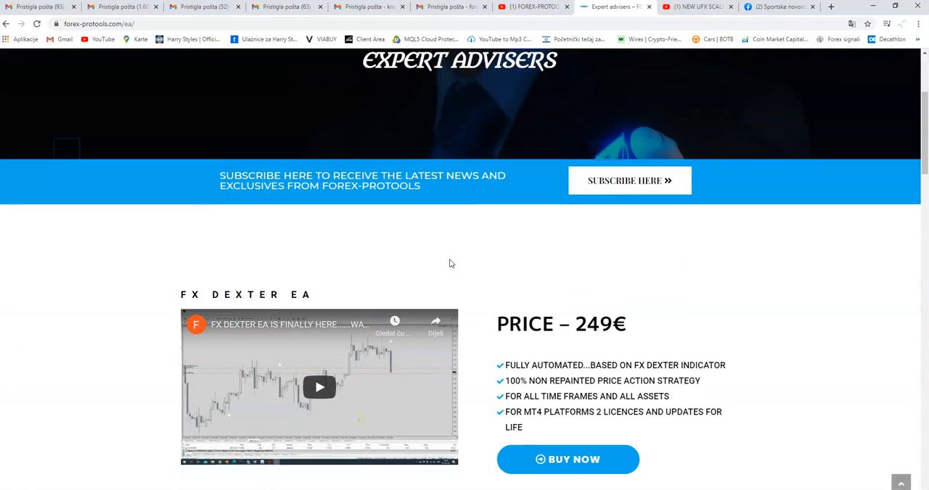
{"action": "scroll", "scroll_direction": "down", "scroll_amount": 3}
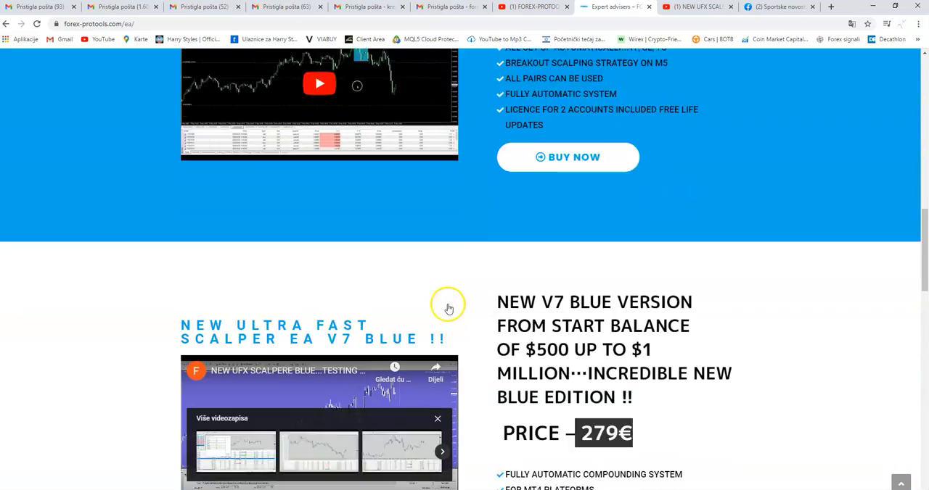
{"action": "scroll", "scroll_direction": "down", "scroll_amount": 3}
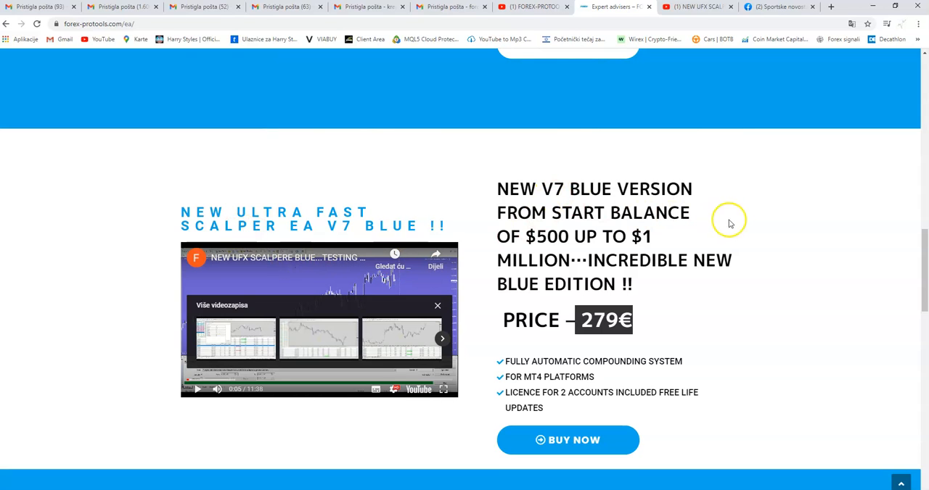
{"action": "mouse_move", "coordinate": [769, 223]}
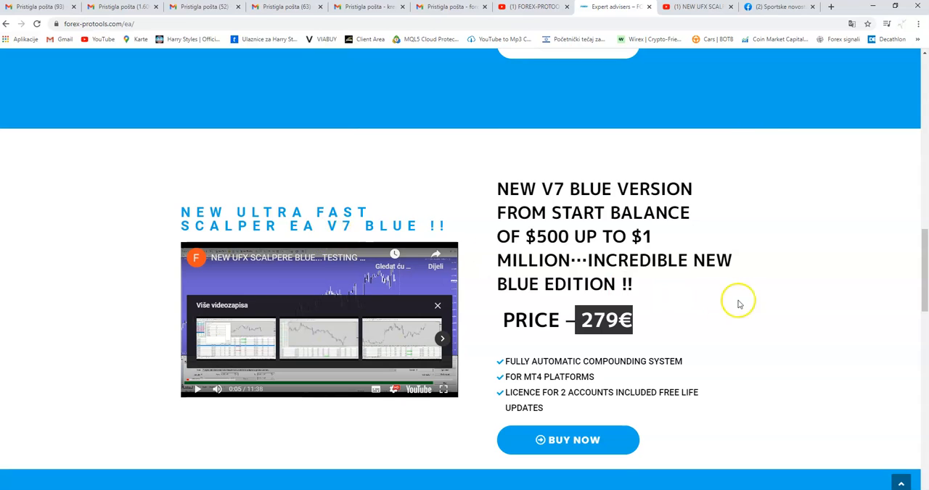
{"action": "scroll", "scroll_direction": "down", "scroll_amount": 3}
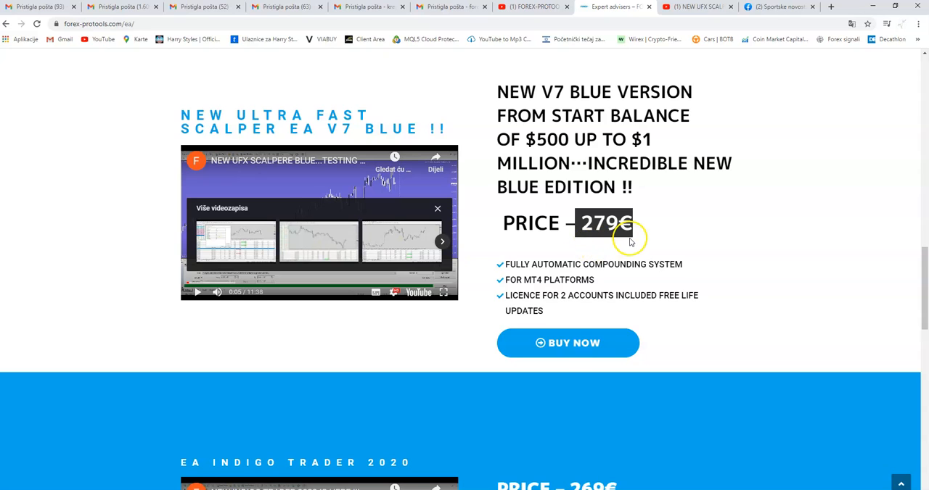
{"action": "mouse_move", "coordinate": [680, 243]}
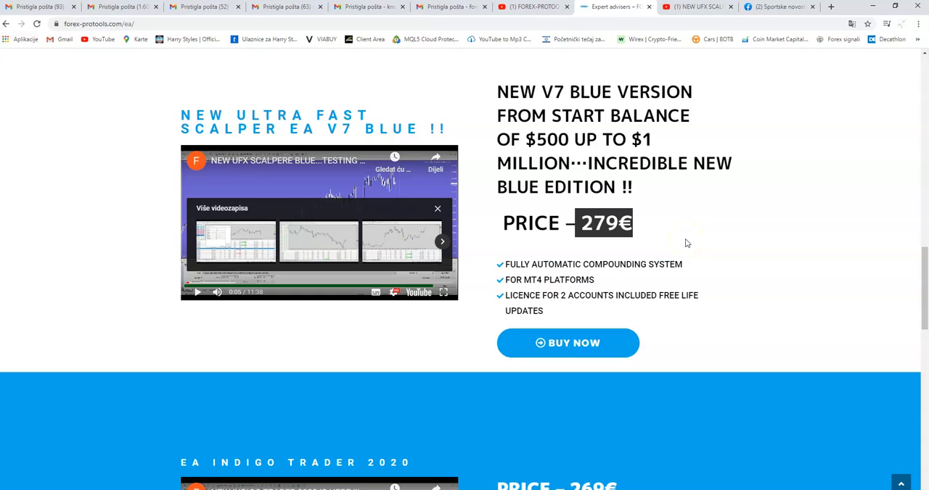
{"action": "mouse_move", "coordinate": [26, 486]}
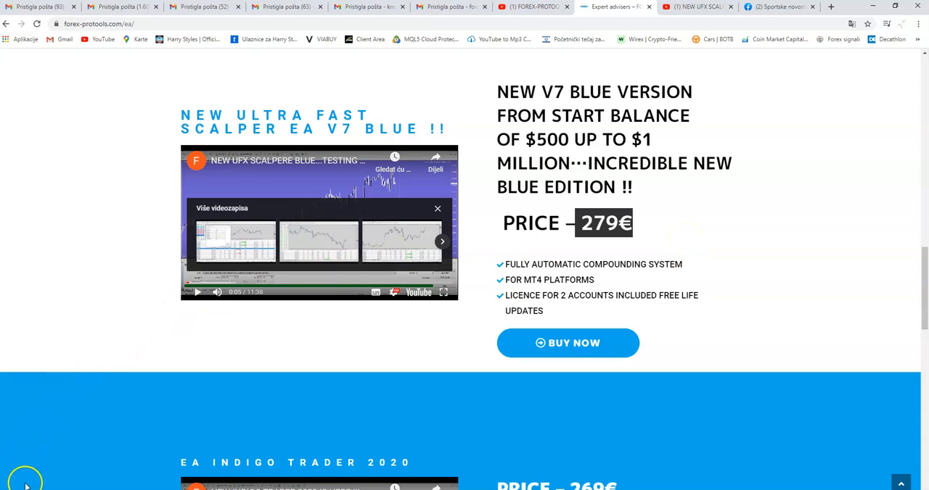
{"action": "mouse_move", "coordinate": [99, 290]}
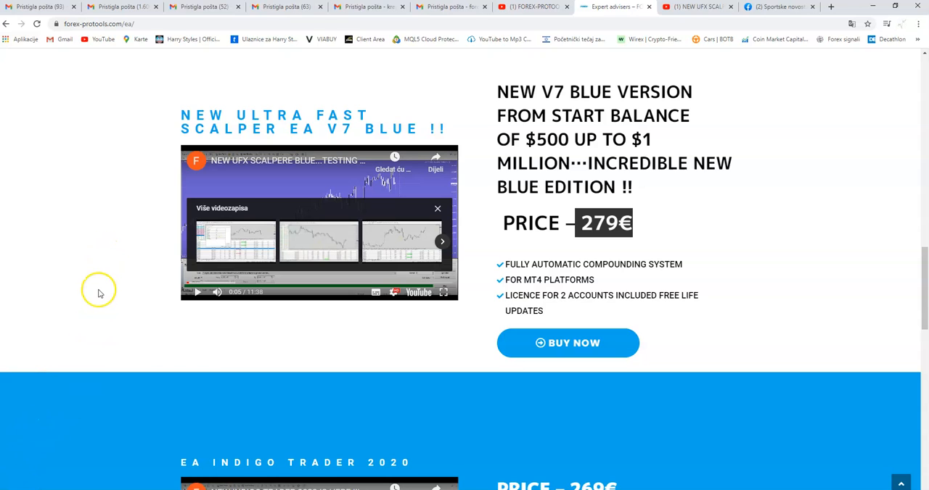